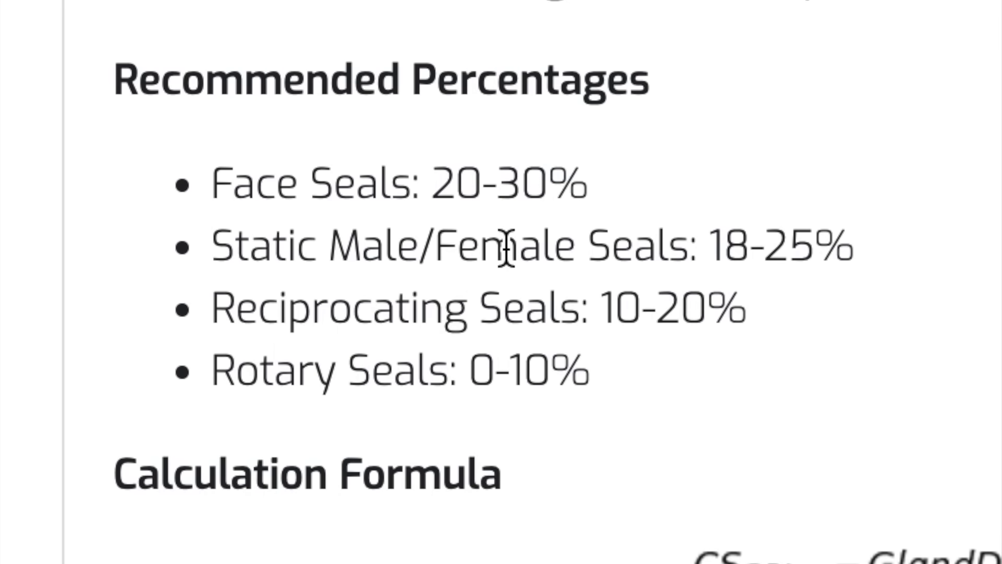
pyautogui.moveTo(646, 461)
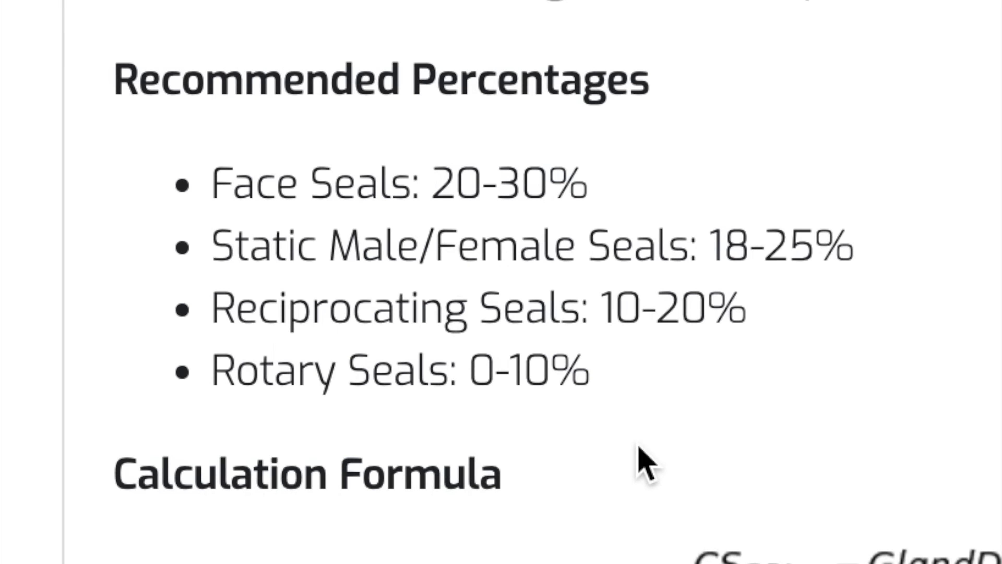